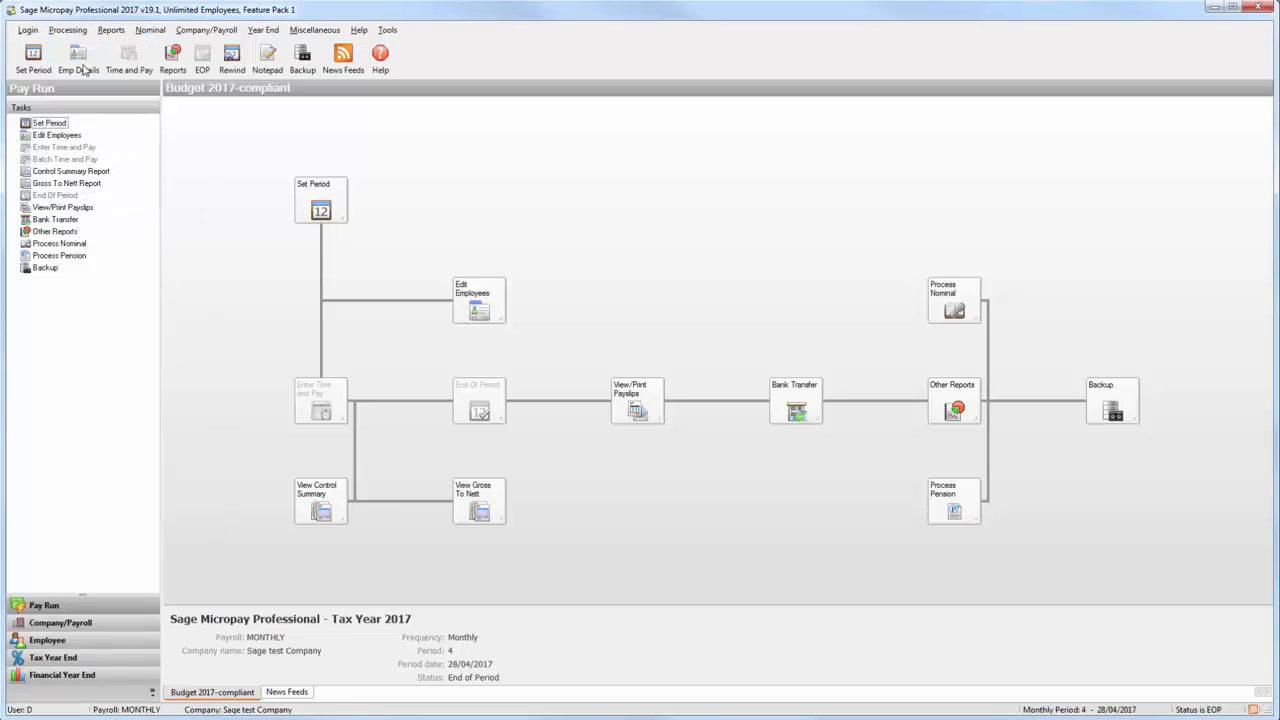
pyautogui.click(78, 56)
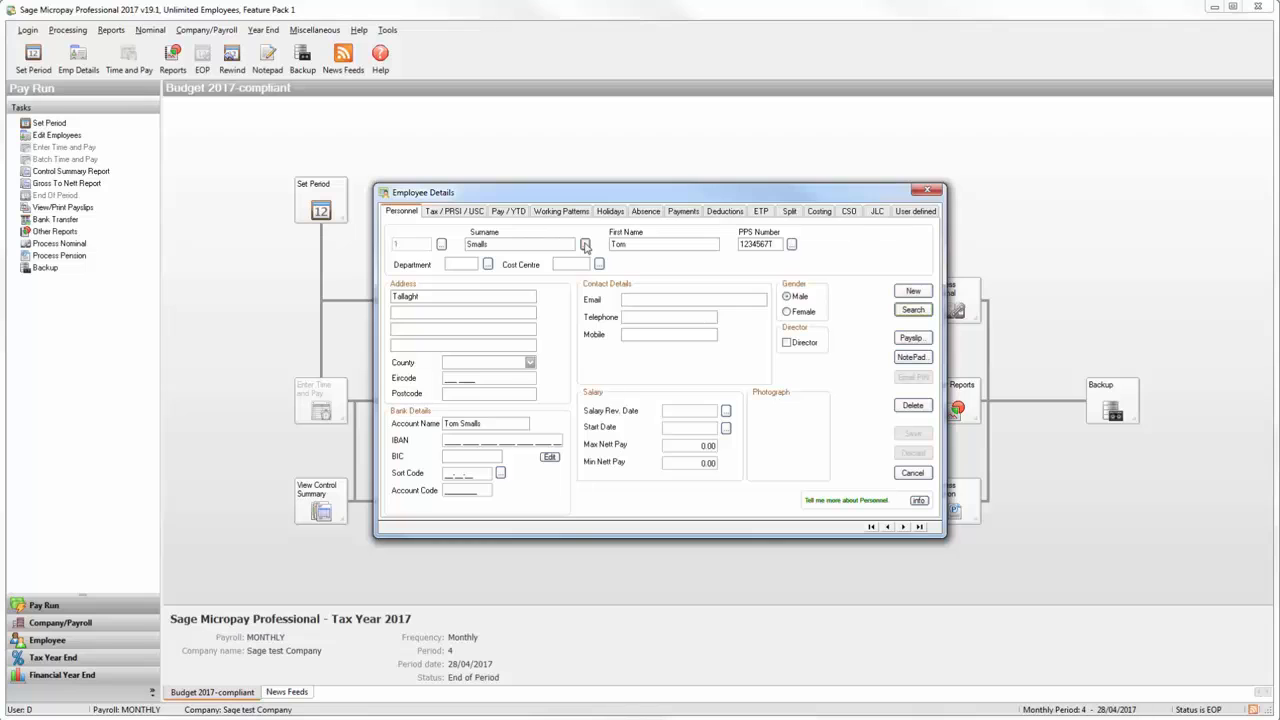
# - Set deductions Pension 50.00 and PensionAVC 10% of pensionable pay, then save and close the record
pyautogui.click(724, 212)
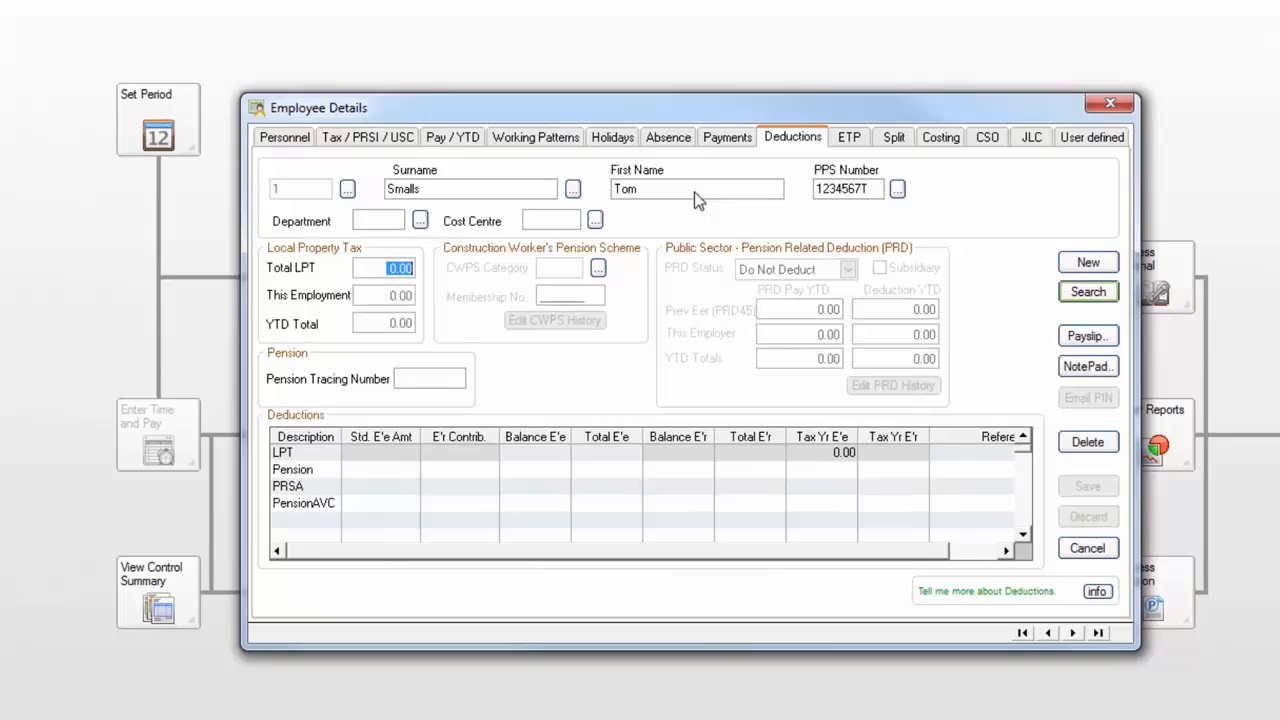
pyautogui.click(380, 468)
pyautogui.write('50')
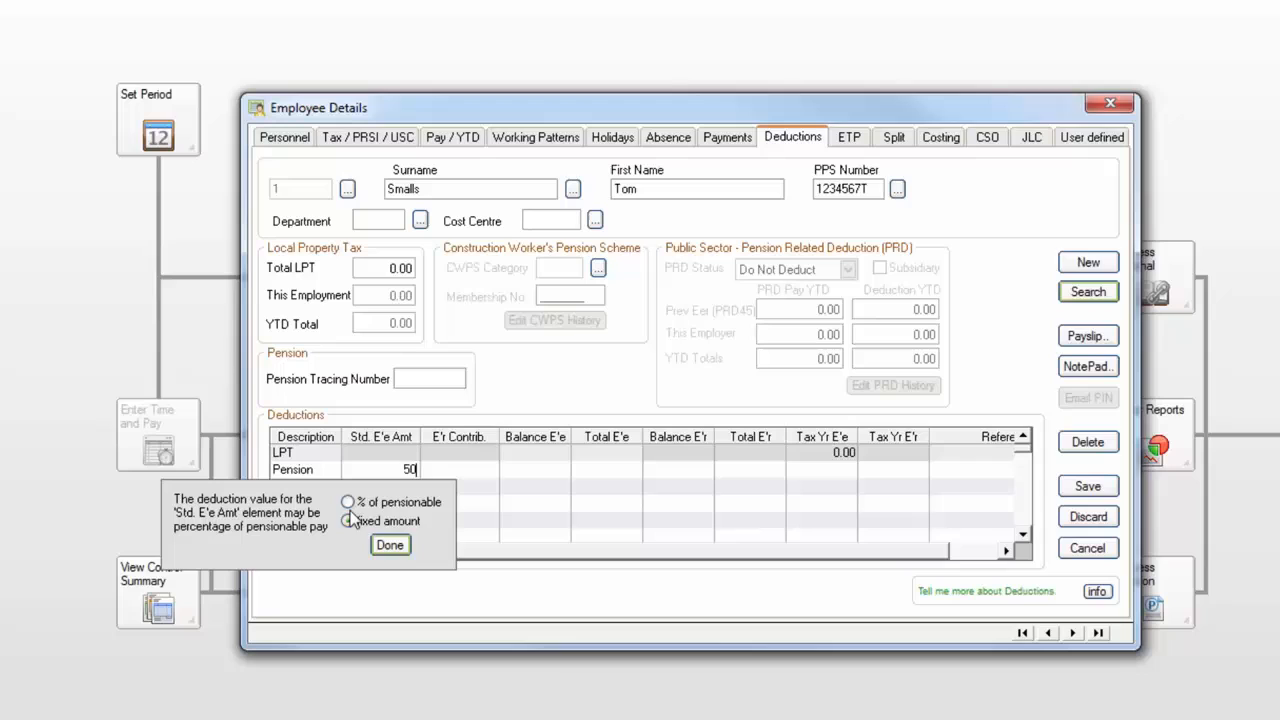
pyautogui.moveTo(348, 522)
pyautogui.write('10')
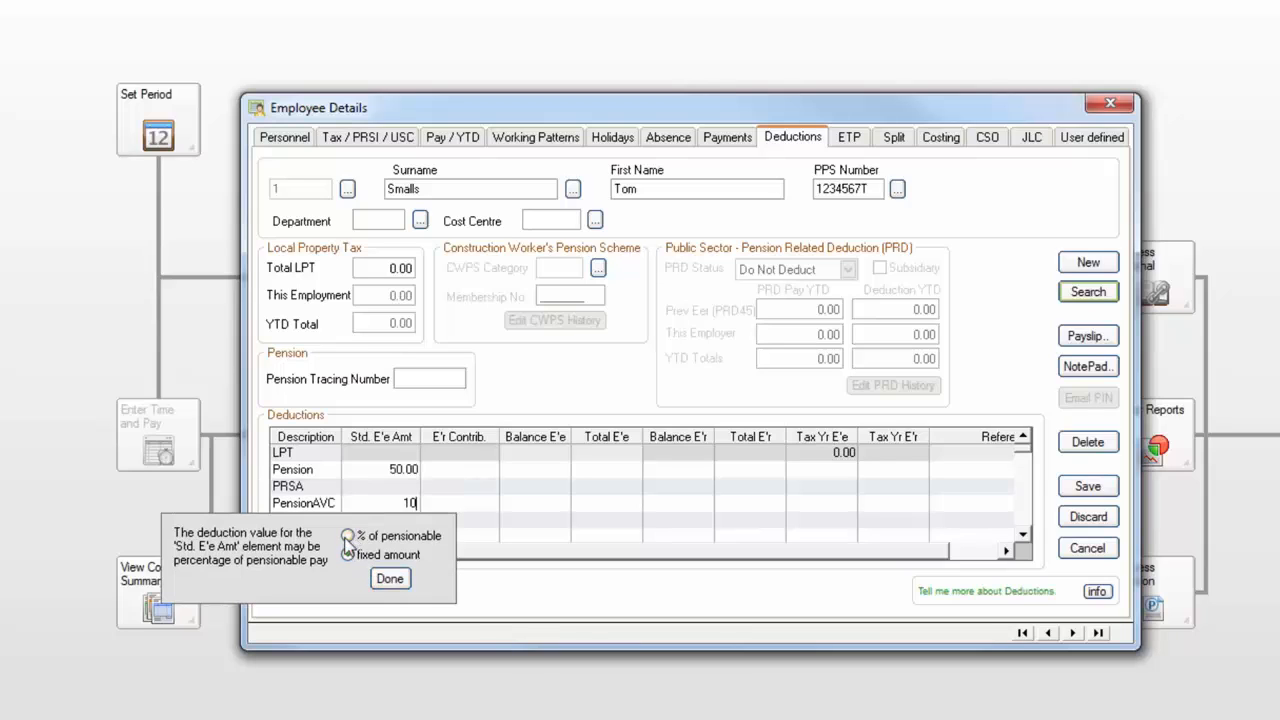
pyautogui.click(348, 536)
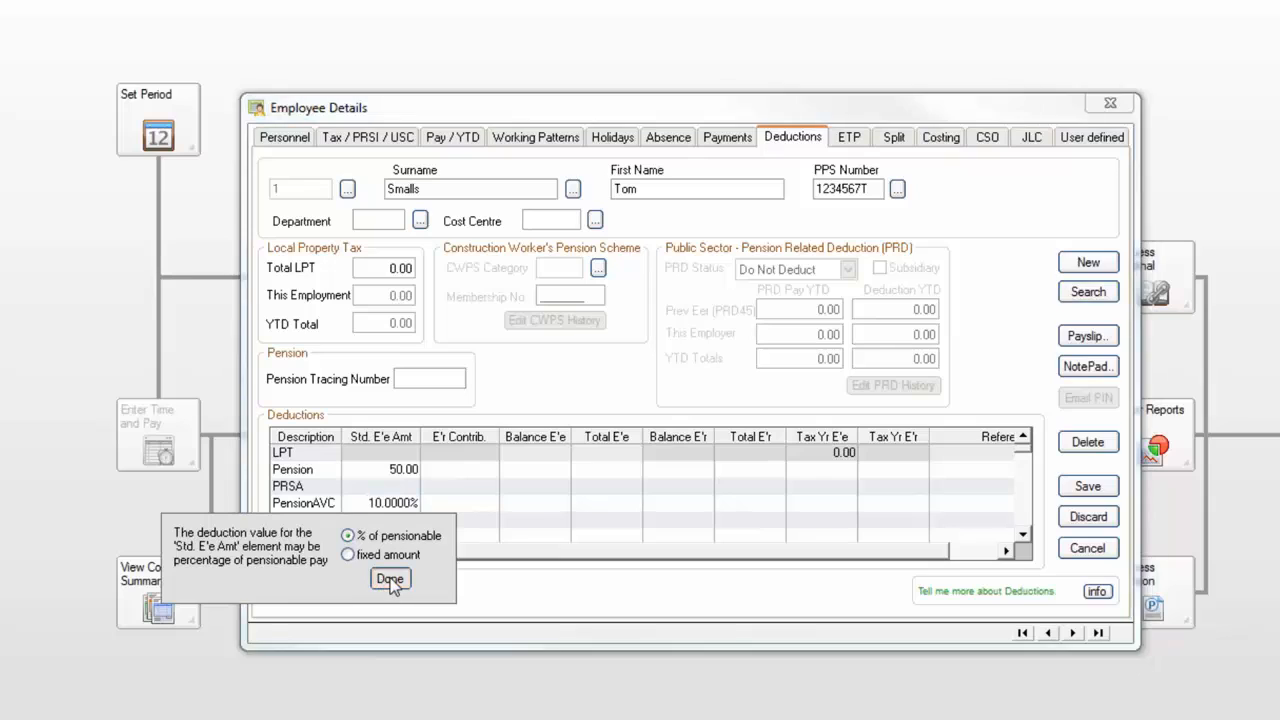
pyautogui.click(390, 580)
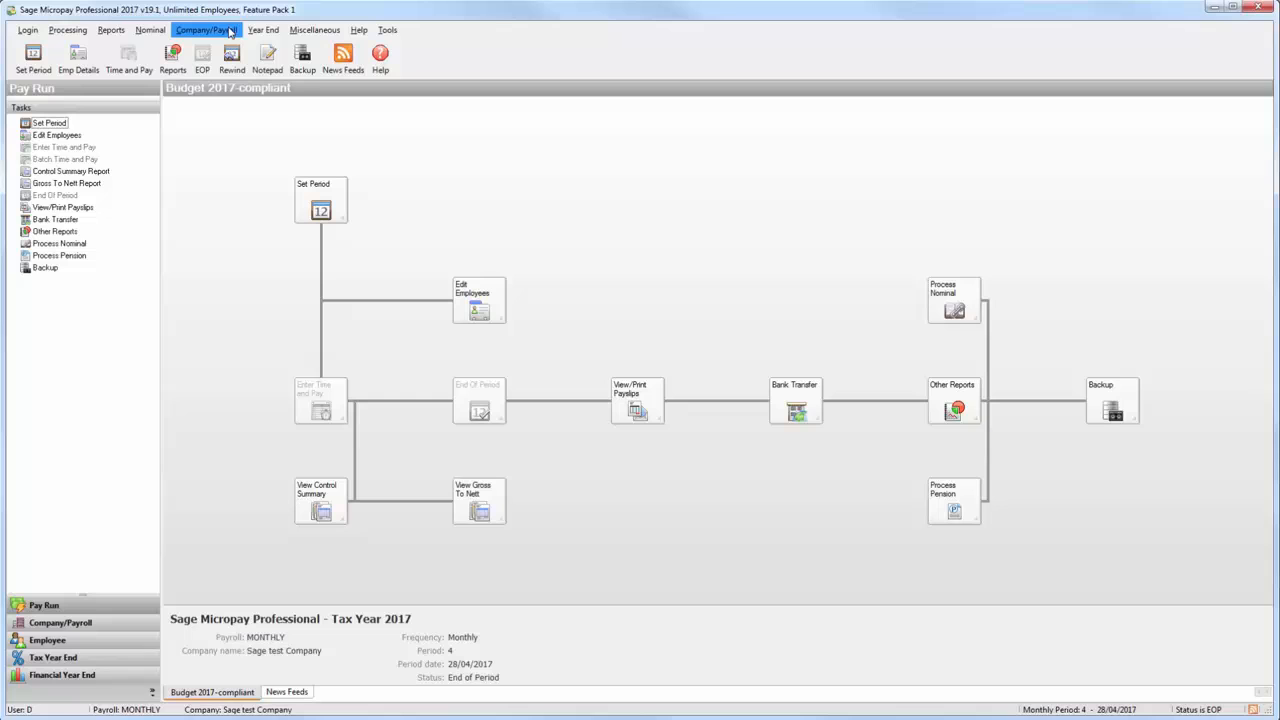
# - In Company/Payroll Payments, include the Basic payment in pension calculation and save it
pyautogui.click(206, 30)
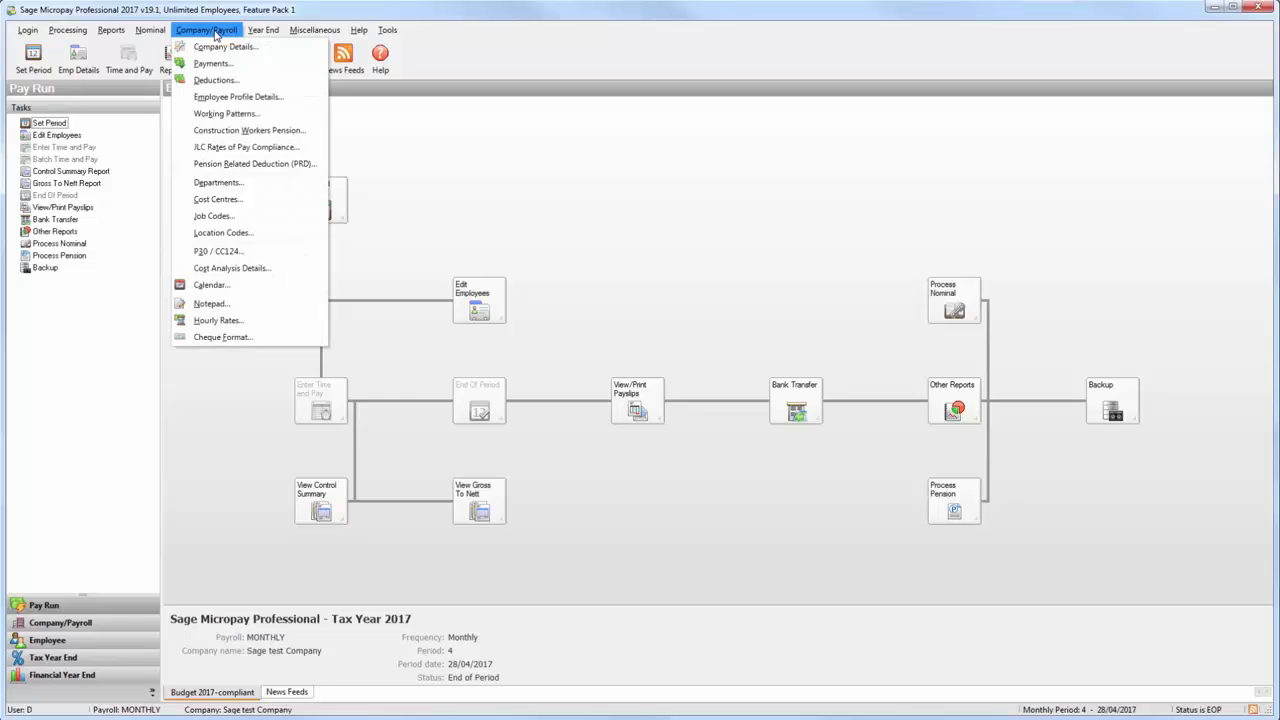
pyautogui.click(212, 62)
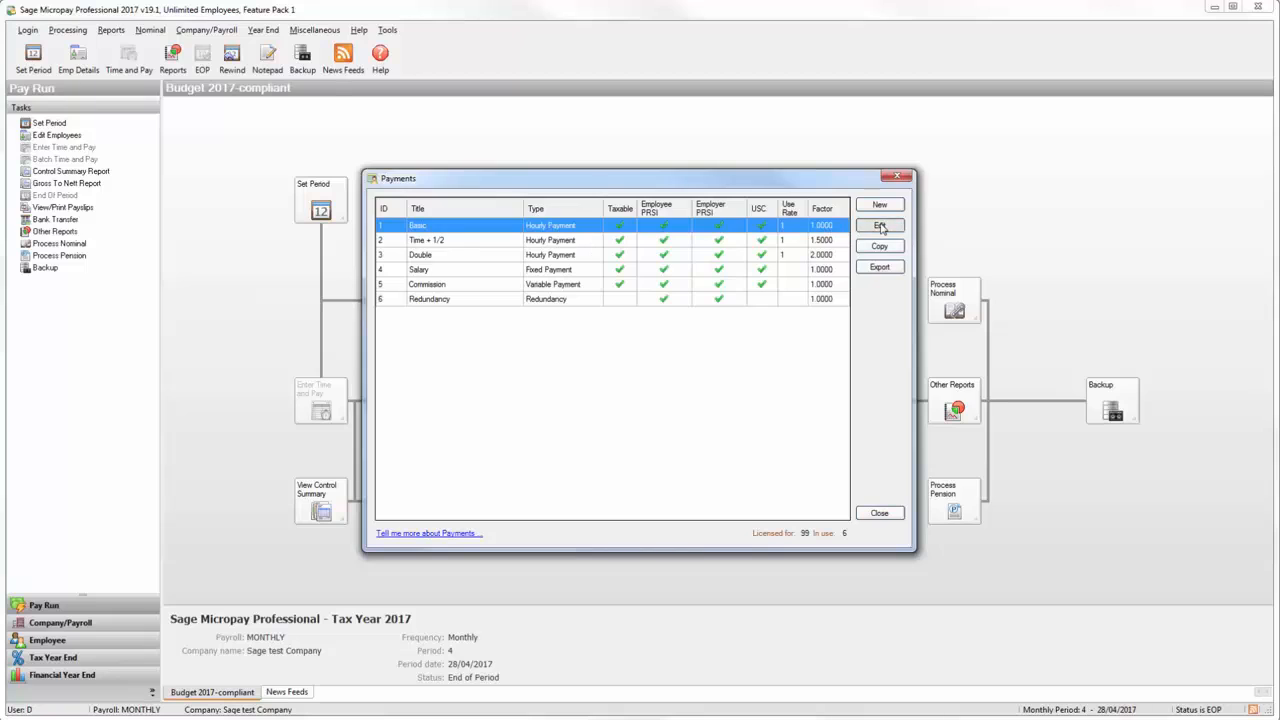
pyautogui.click(880, 224)
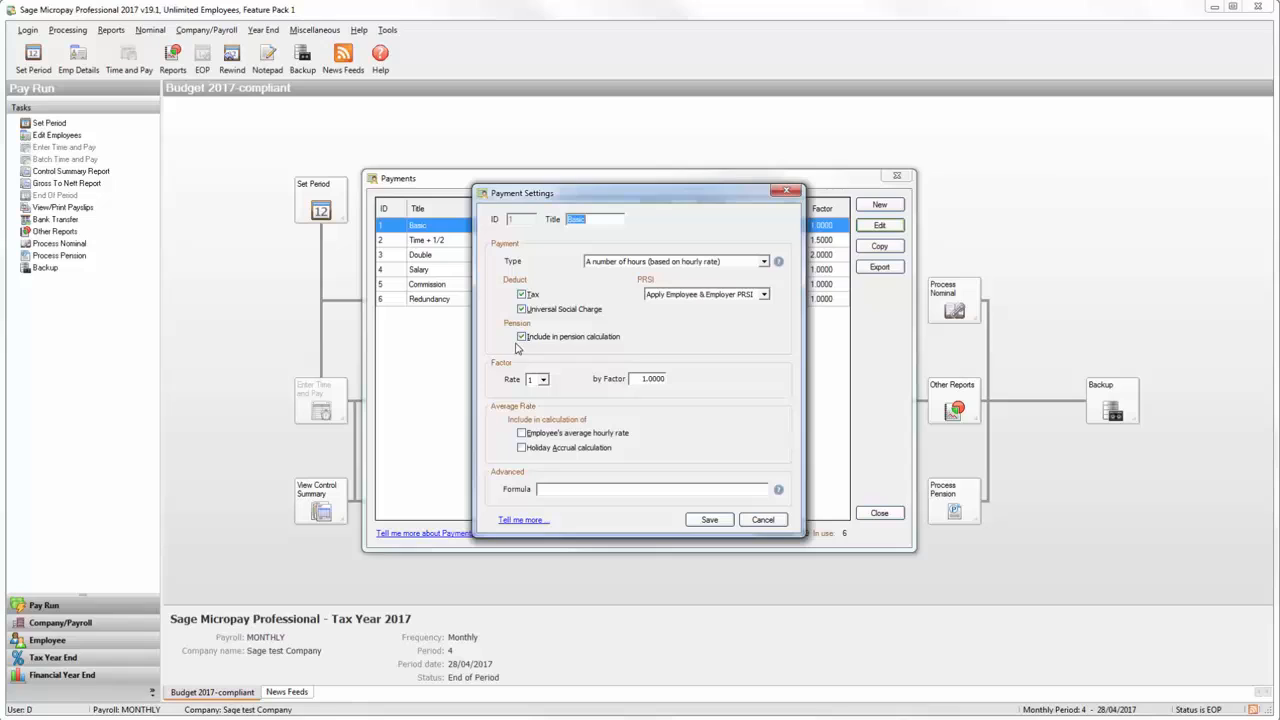
pyautogui.click(520, 336)
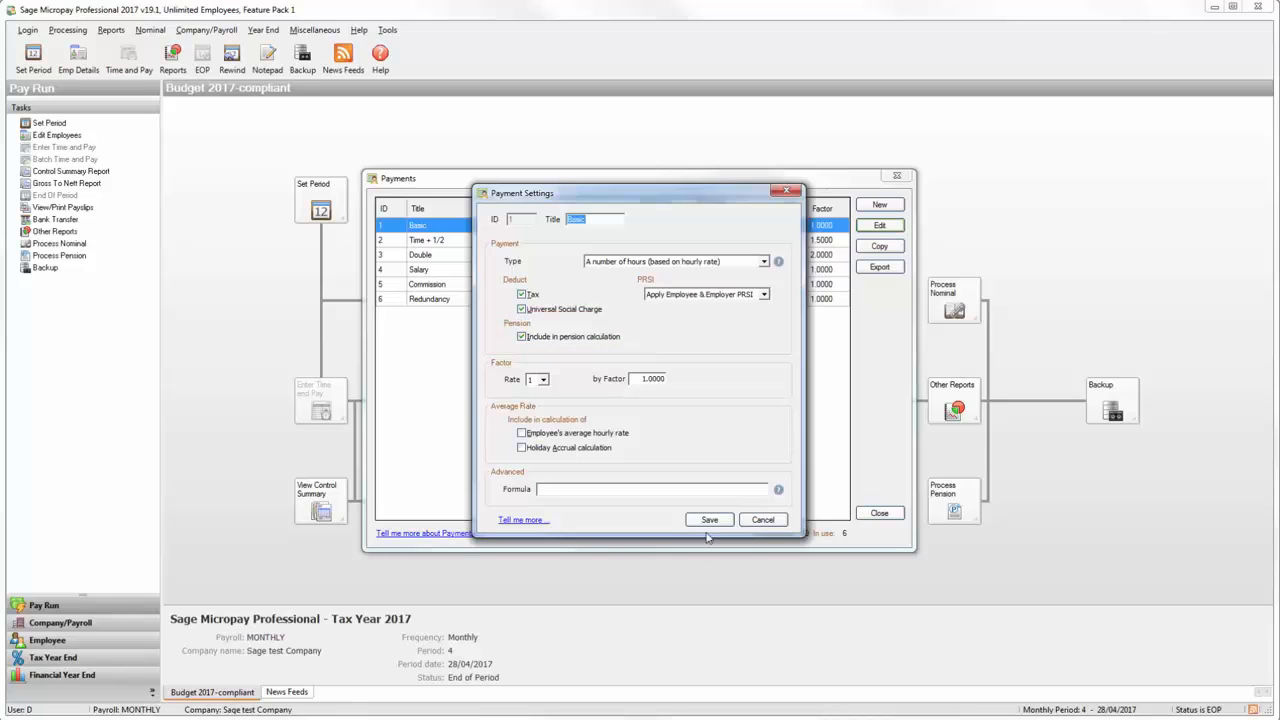
pyautogui.click(762, 520)
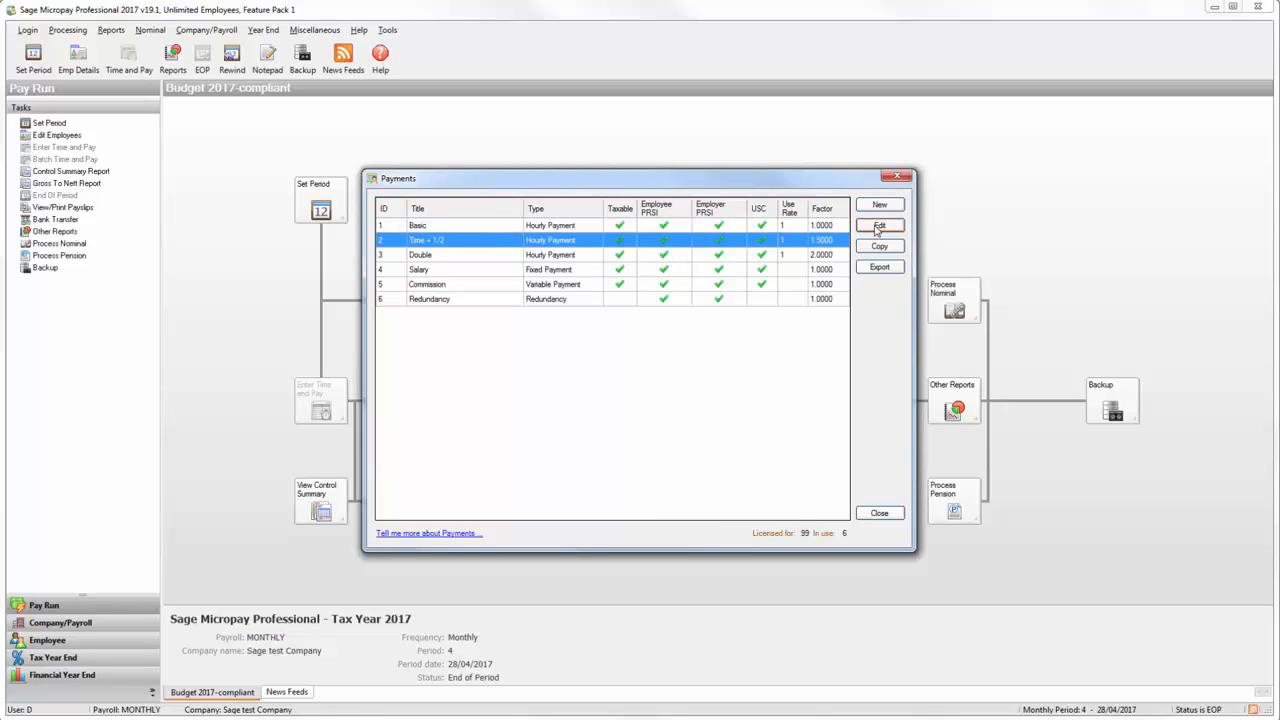
# - Include the Time + 1/2 payment in pension calculation, save, and close the payments list
pyautogui.click(880, 224)
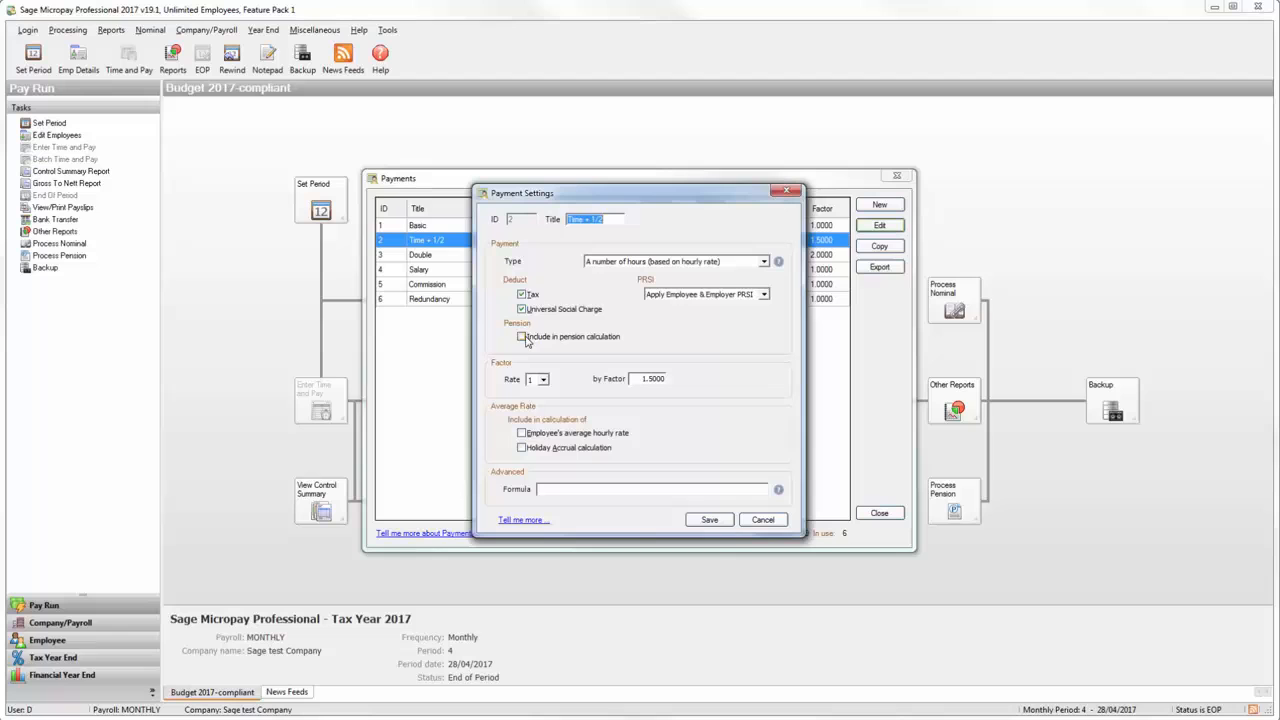
pyautogui.click(762, 520)
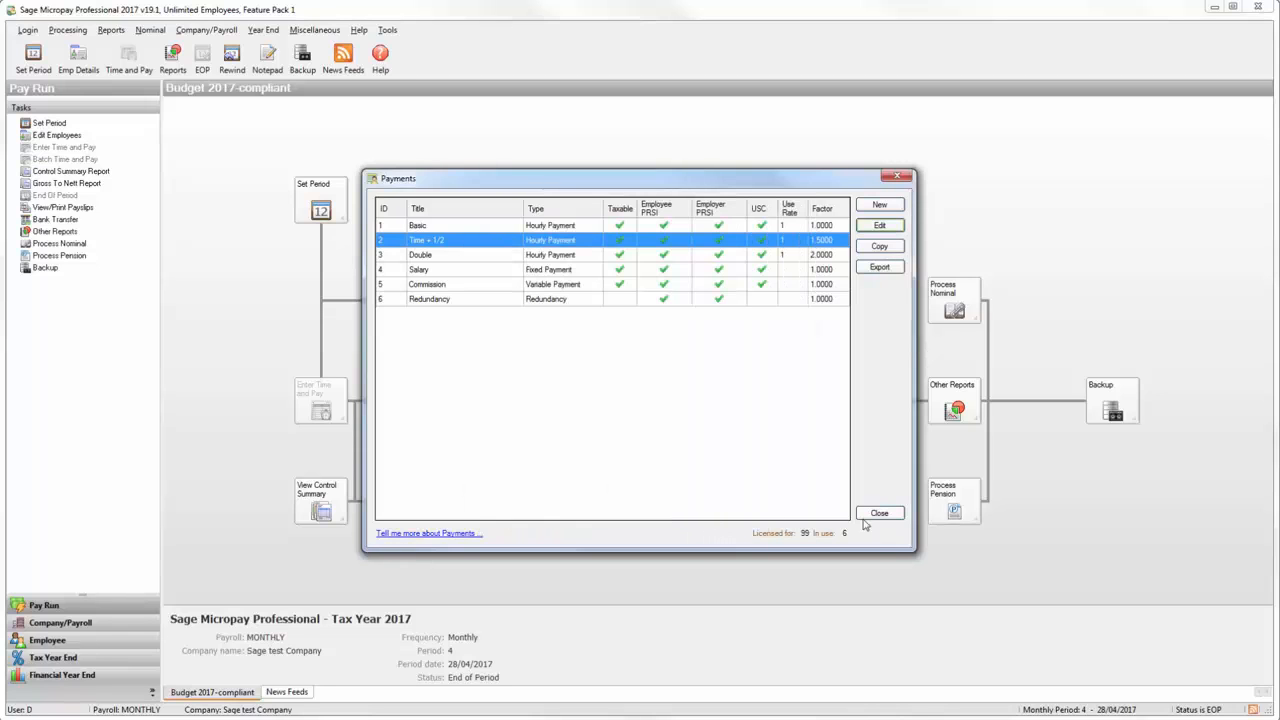
pyautogui.click(880, 512)
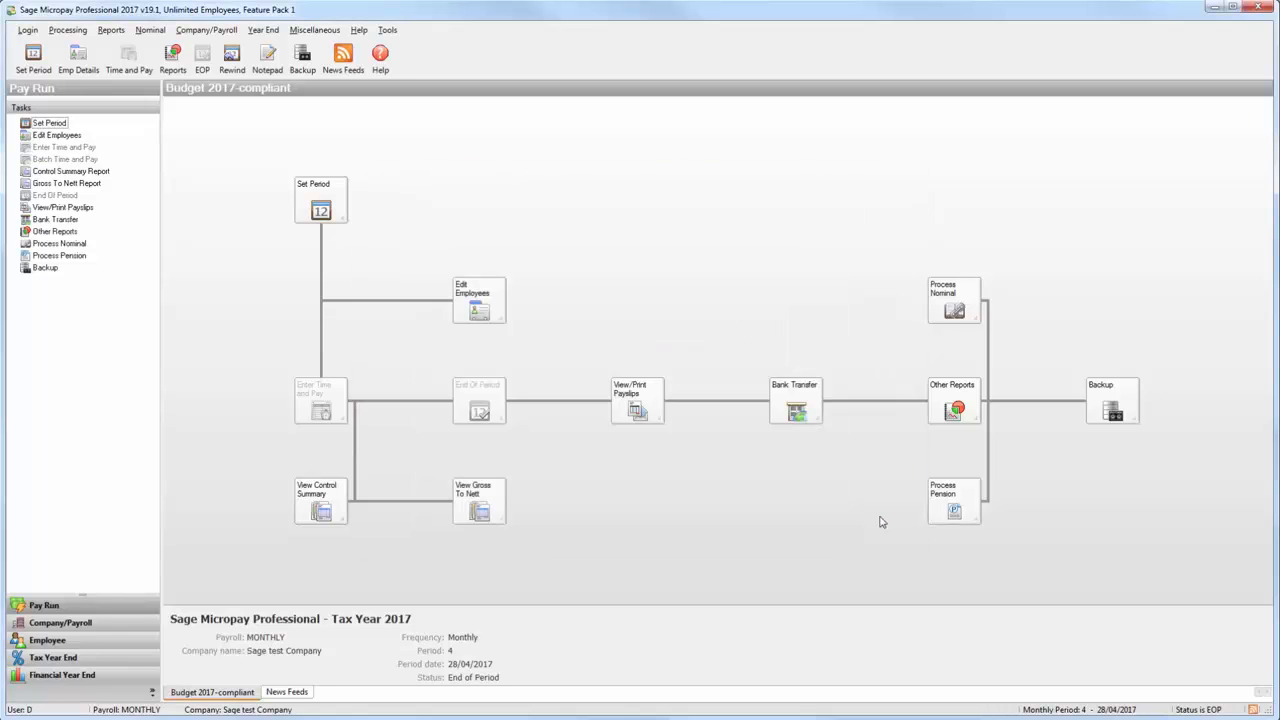
# - In Time and Pay, review Pension 50.00 and PensionAVC 10% deductions and save the period 5 timesheet
pyautogui.click(64, 148)
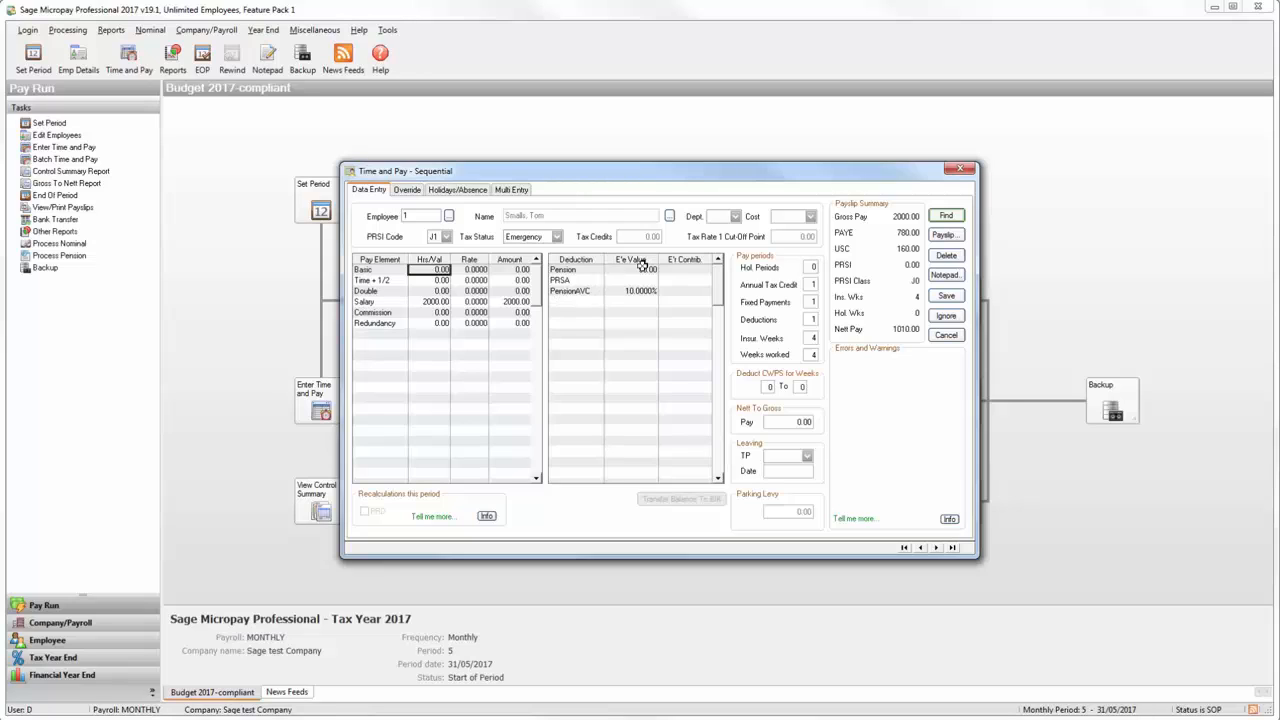
pyautogui.click(636, 290)
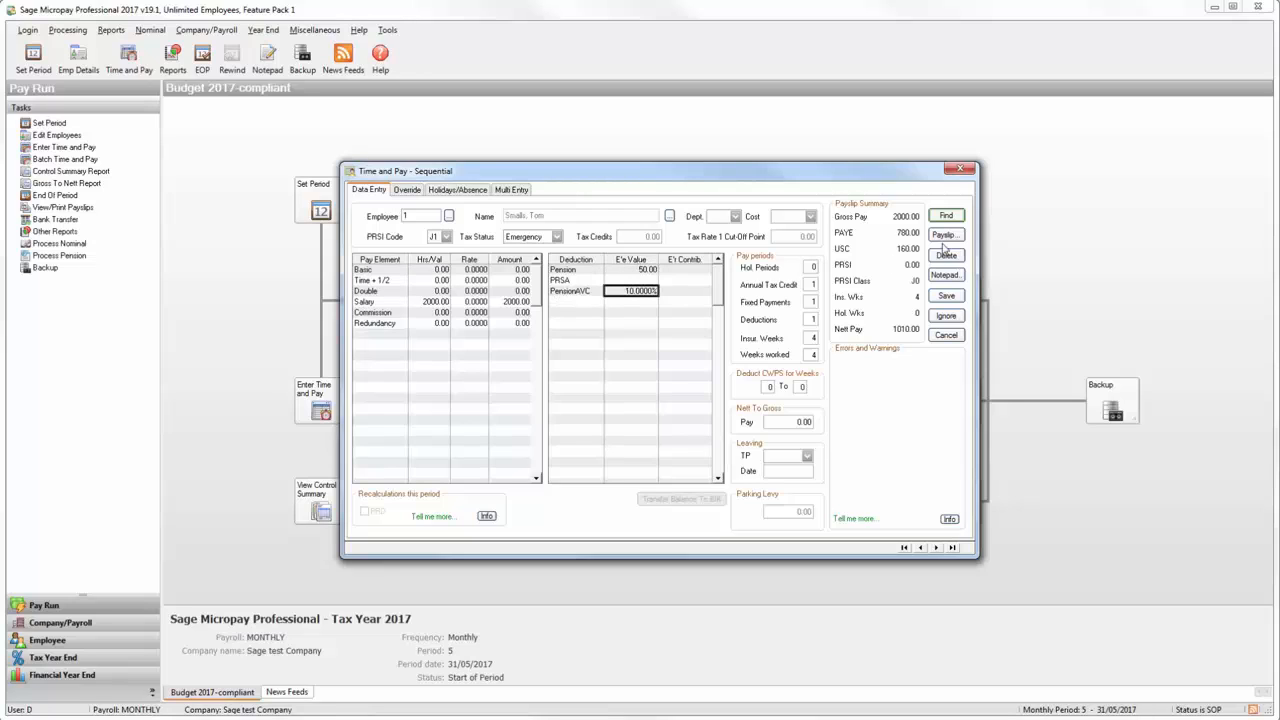
pyautogui.click(944, 236)
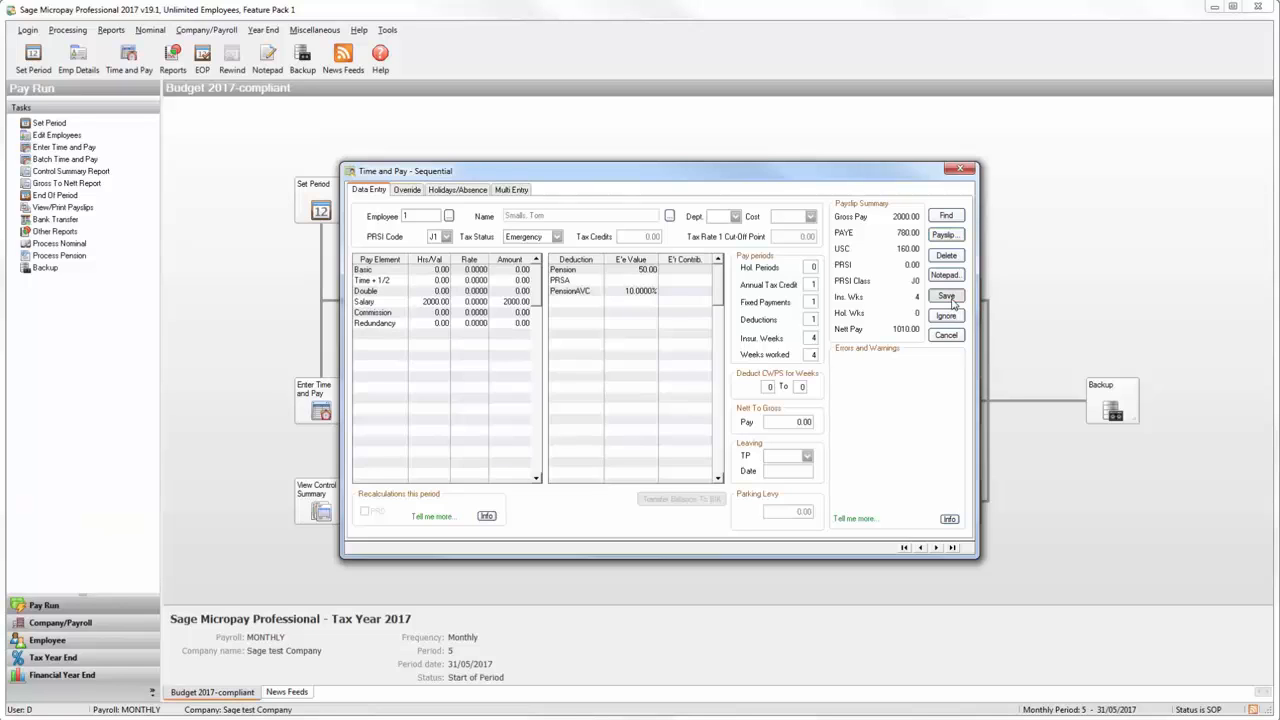
pyautogui.click(946, 296)
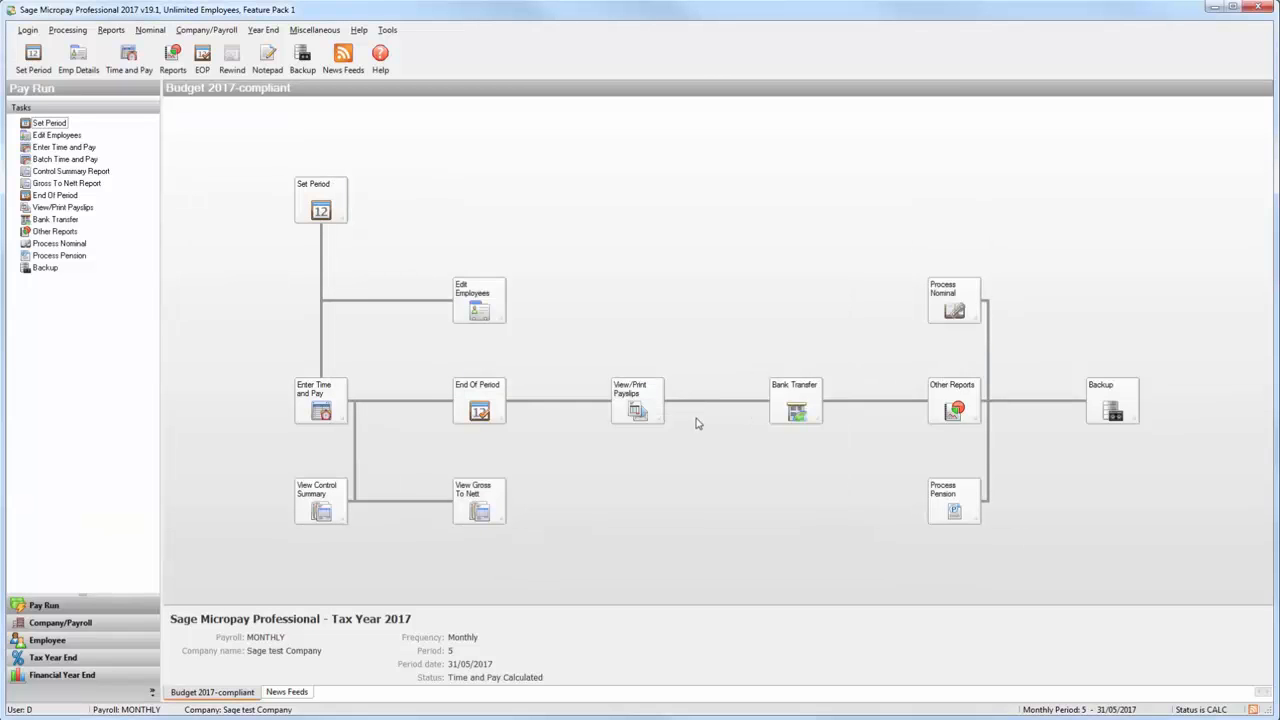